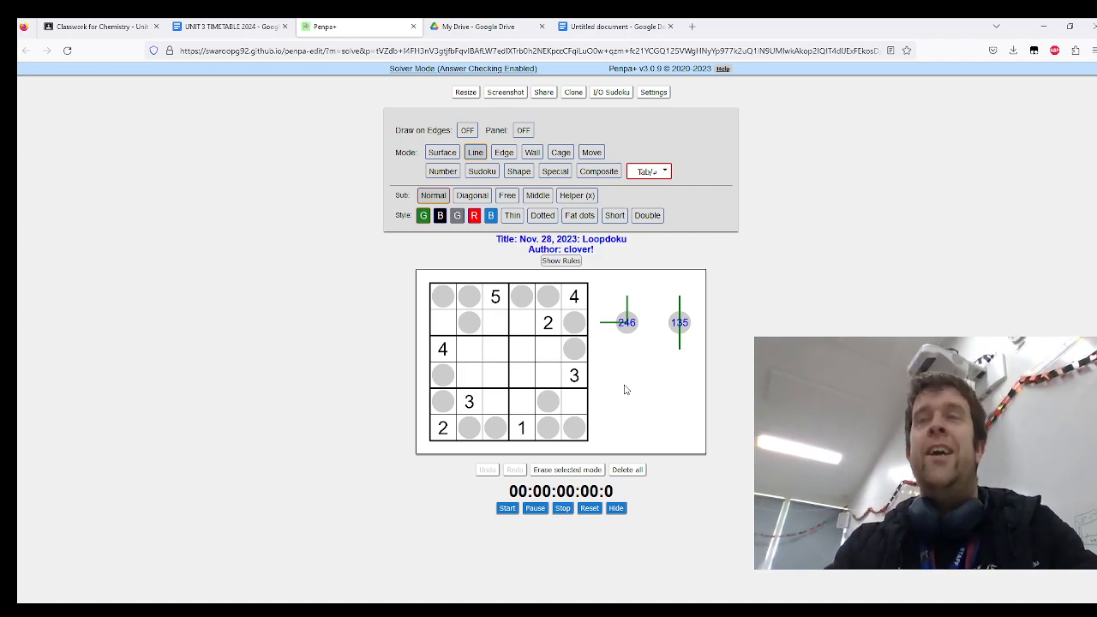
pyautogui.moveTo(699, 394)
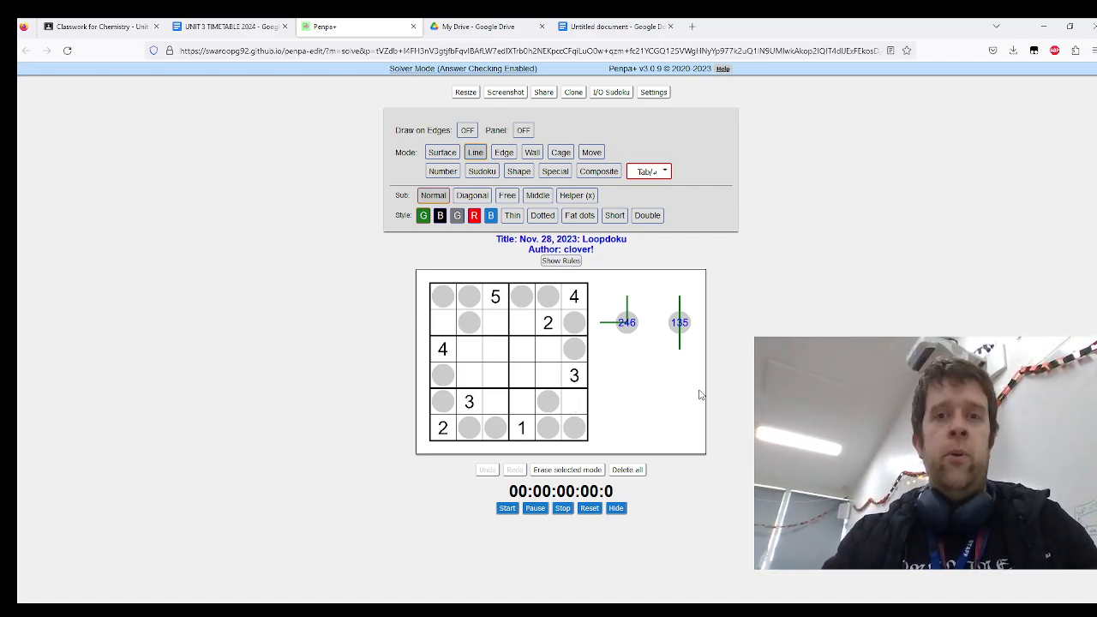
pyautogui.moveTo(614, 333)
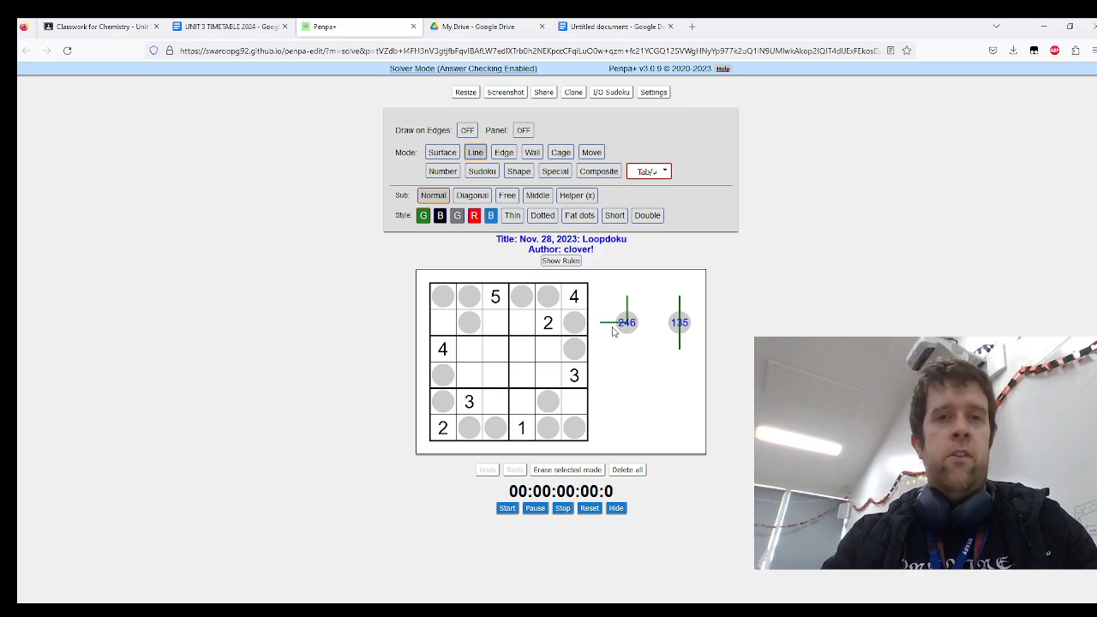
pyautogui.moveTo(632, 312)
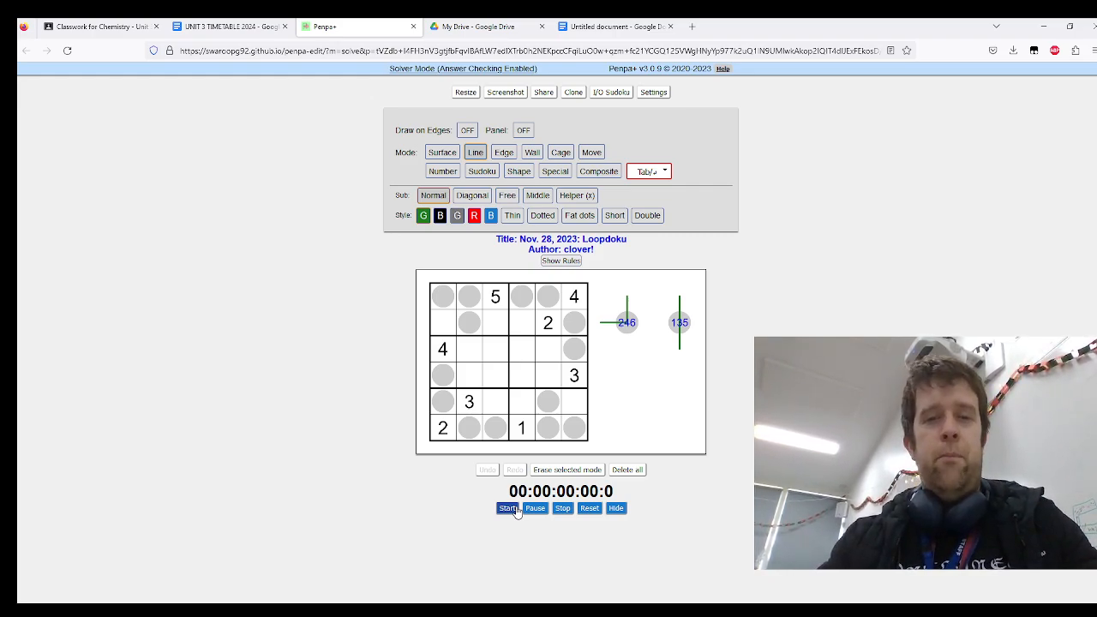
# Start the timer and draw green loop corners in the top-left, bottom-right and bottom-left cells.
pyautogui.click(507, 508)
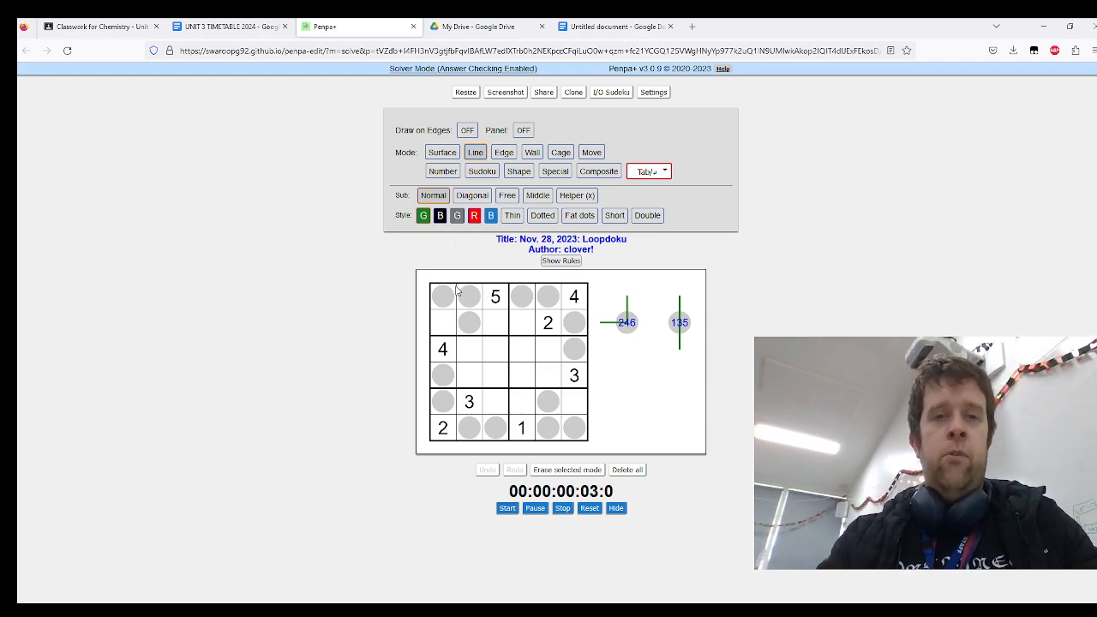
pyautogui.moveTo(454, 294); pyautogui.dragTo(470, 317)
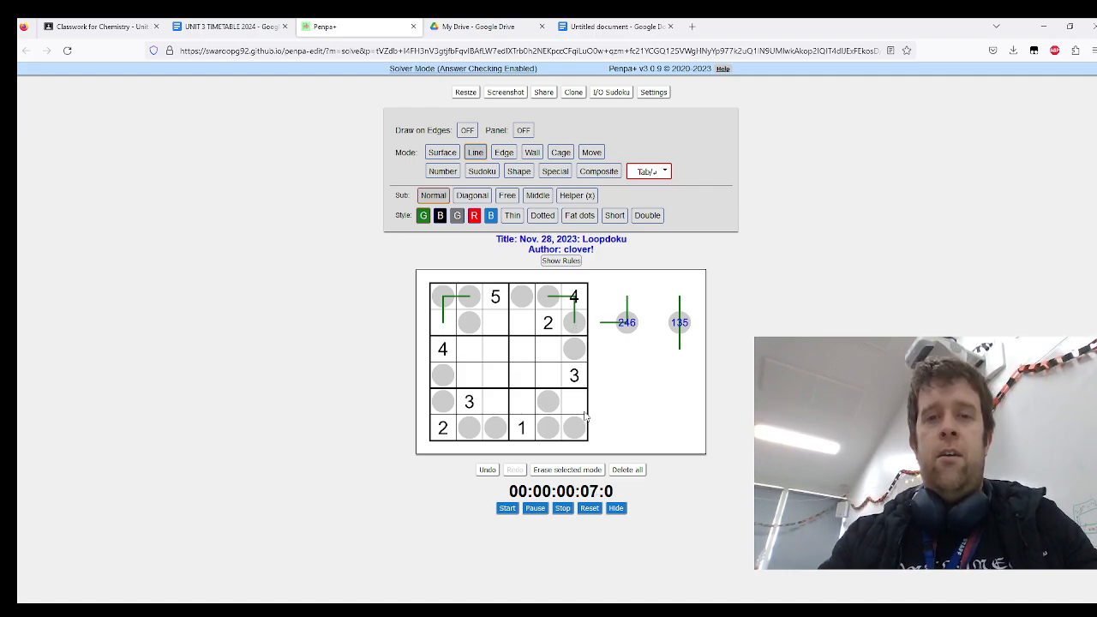
pyautogui.click(562, 428)
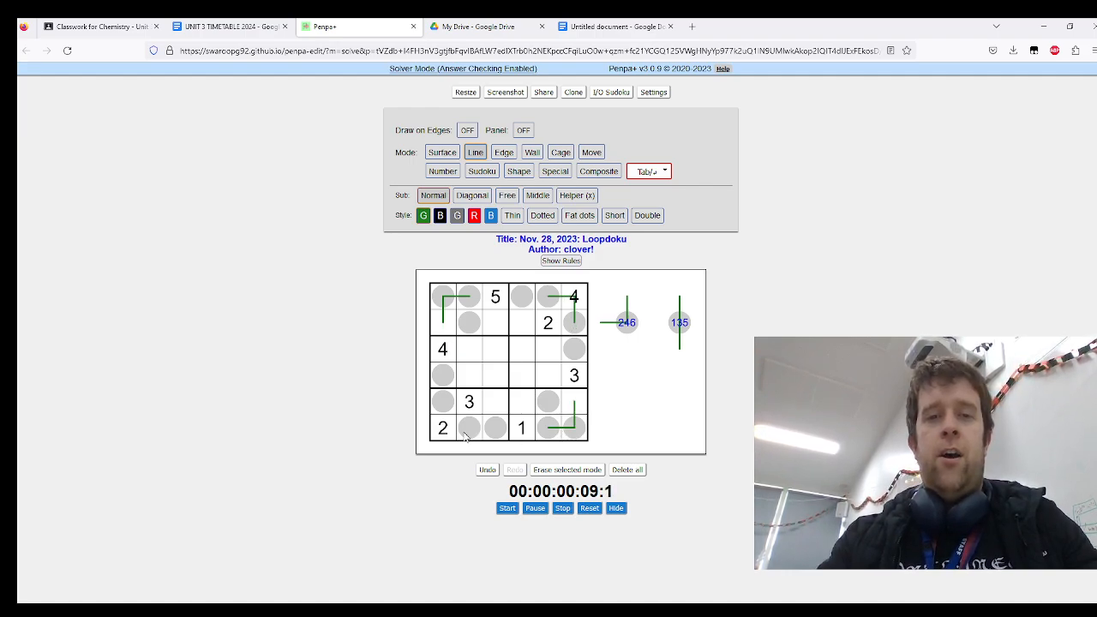
pyautogui.click(442, 404)
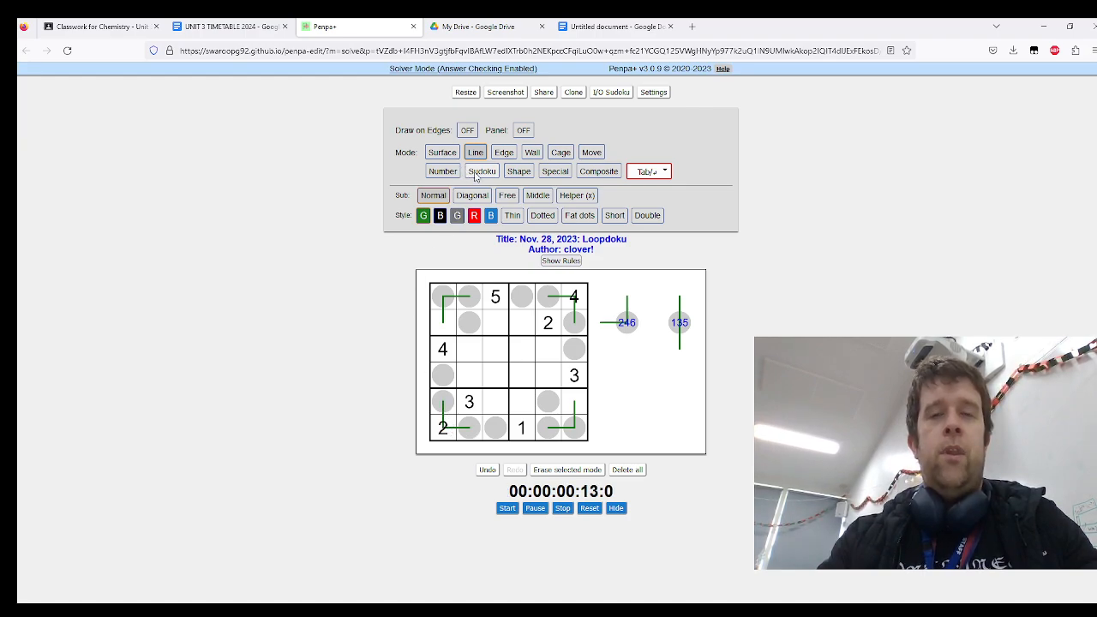
# In Sudoku mode enter 6 top-left and 3 in the bottom row's fifth cell.
pyautogui.click(481, 171)
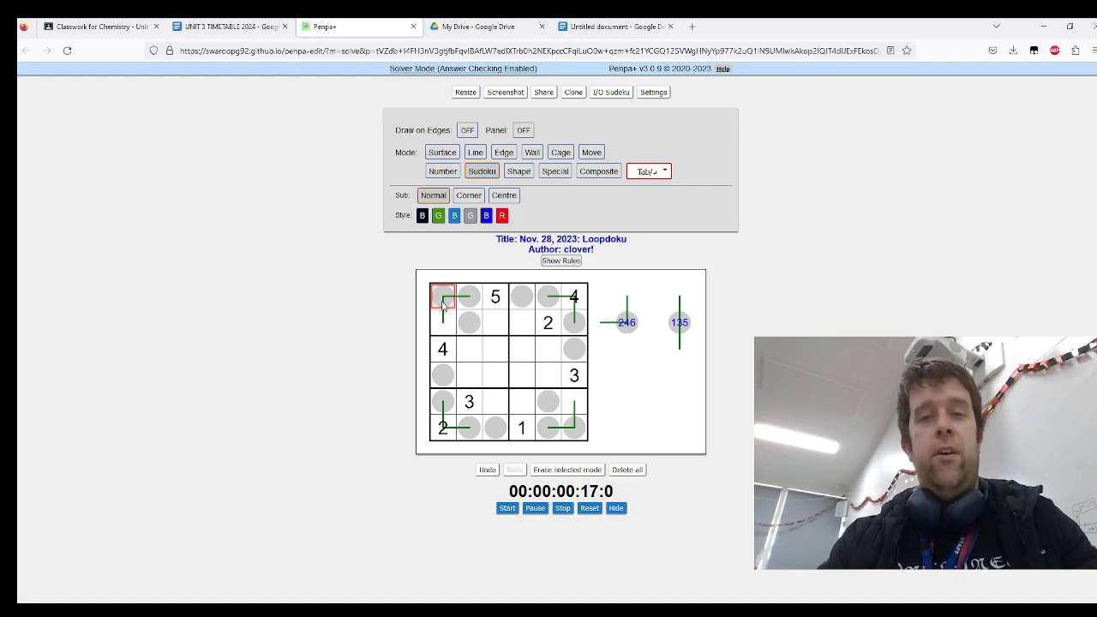
pyautogui.write('6')
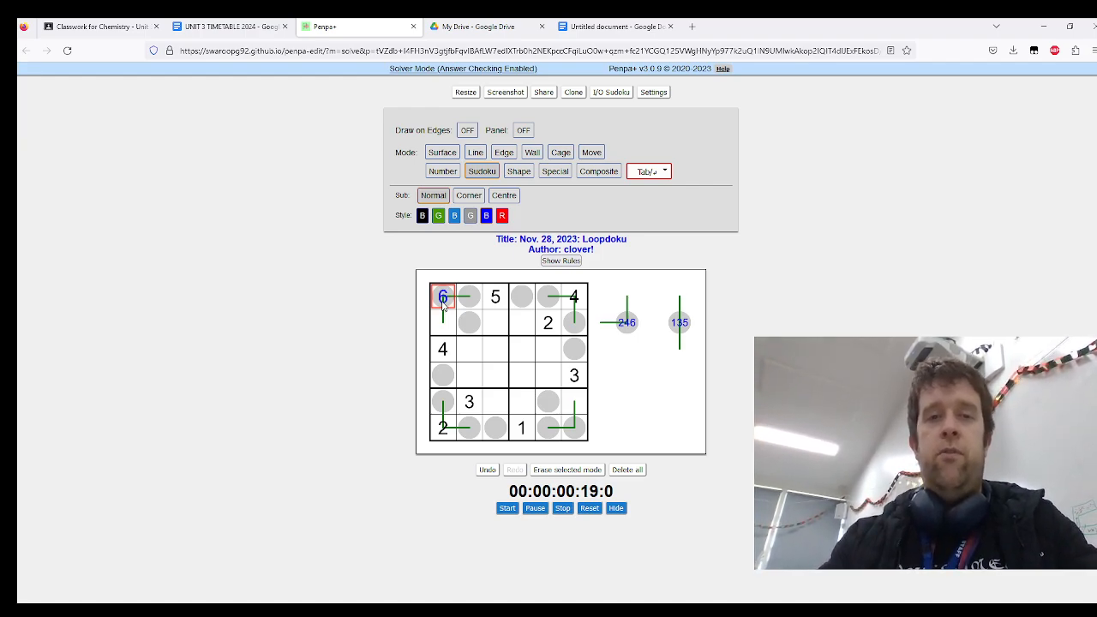
pyautogui.click(572, 427)
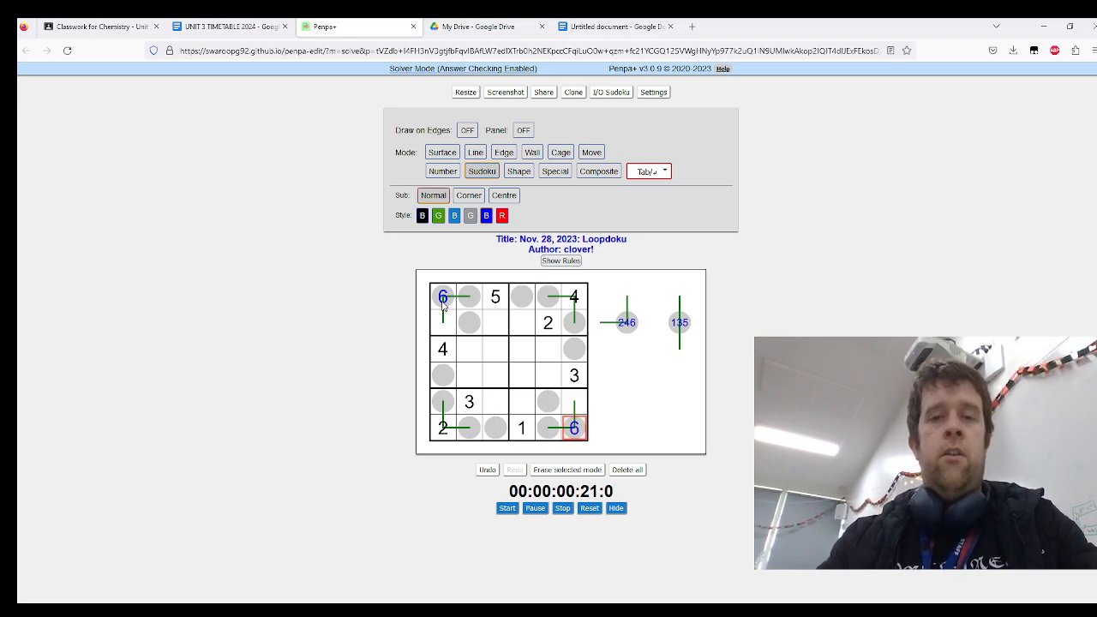
pyautogui.click(521, 427)
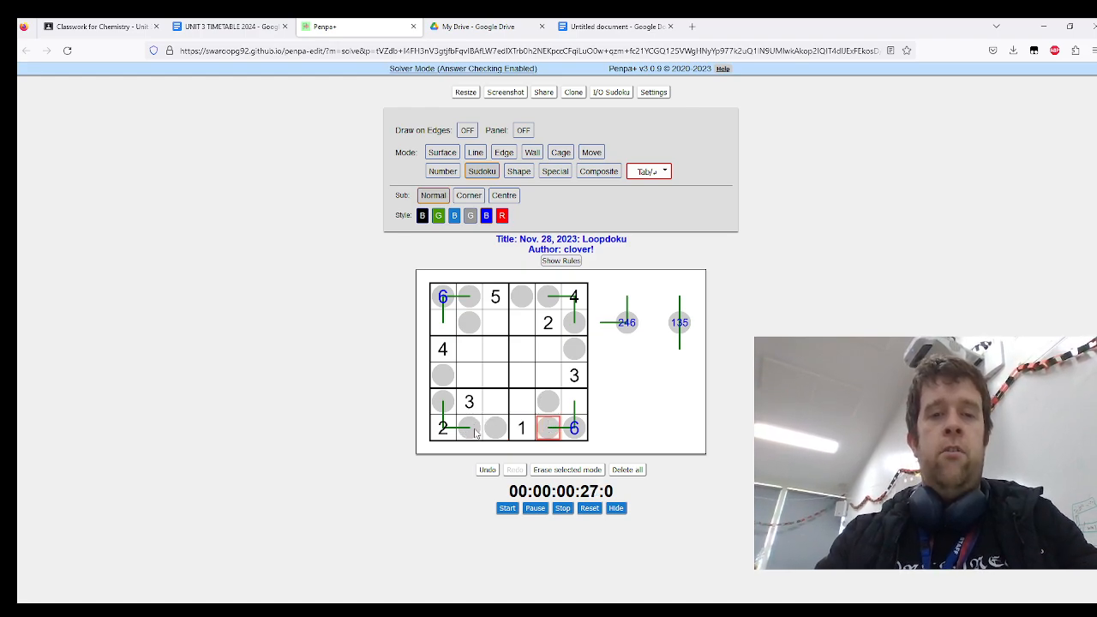
pyautogui.write('3')
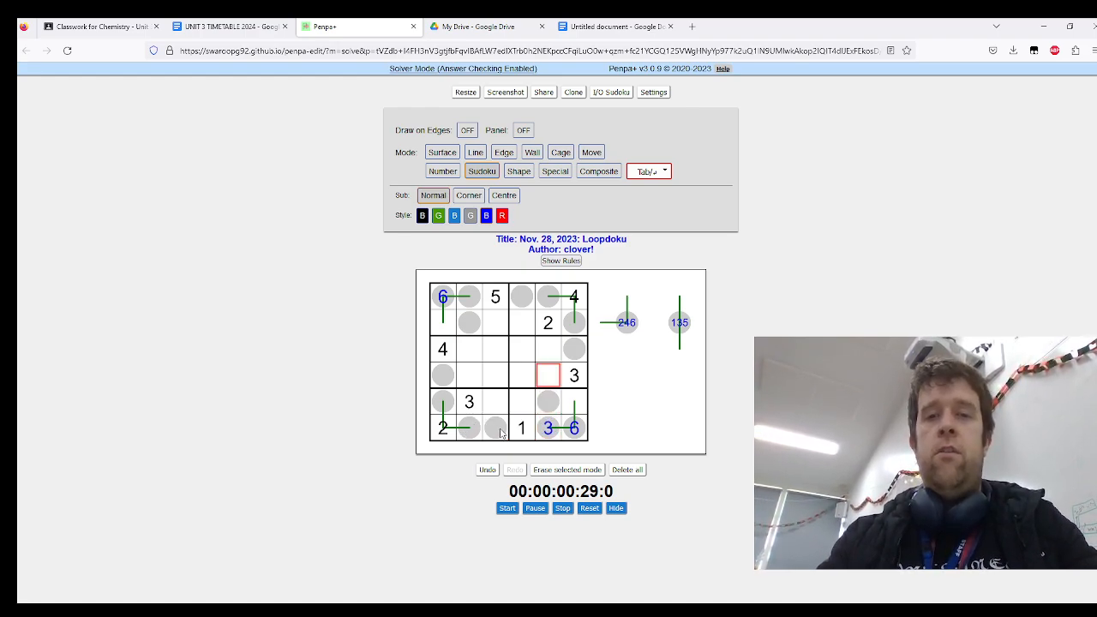
# Fill the rest of the top row with 2, 5 and 4 after the 6.
pyautogui.click(469, 296)
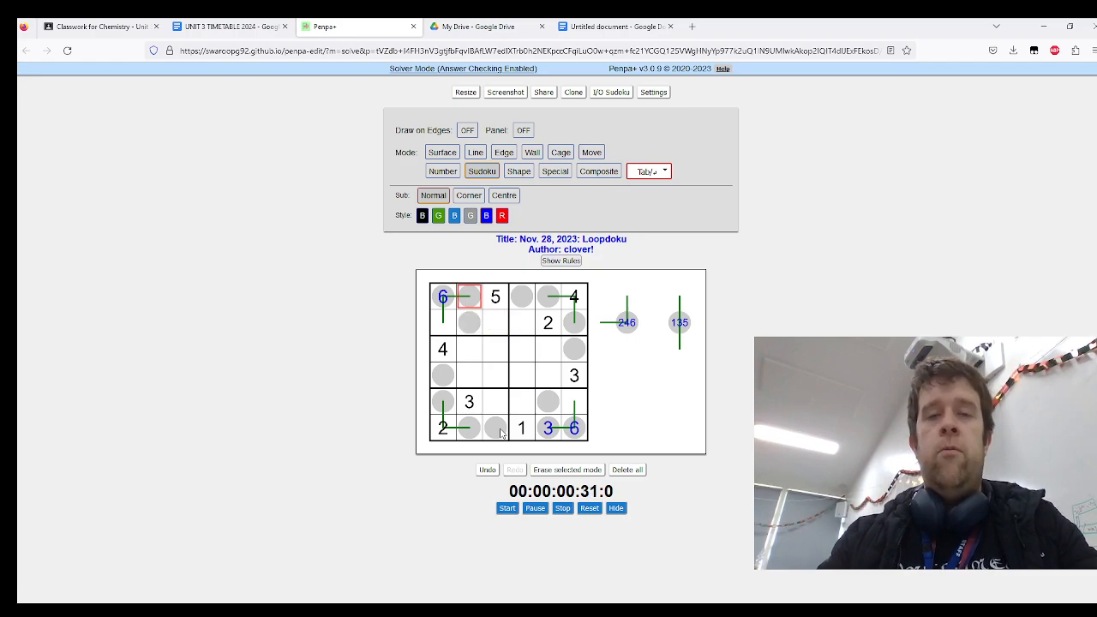
pyautogui.write('2')
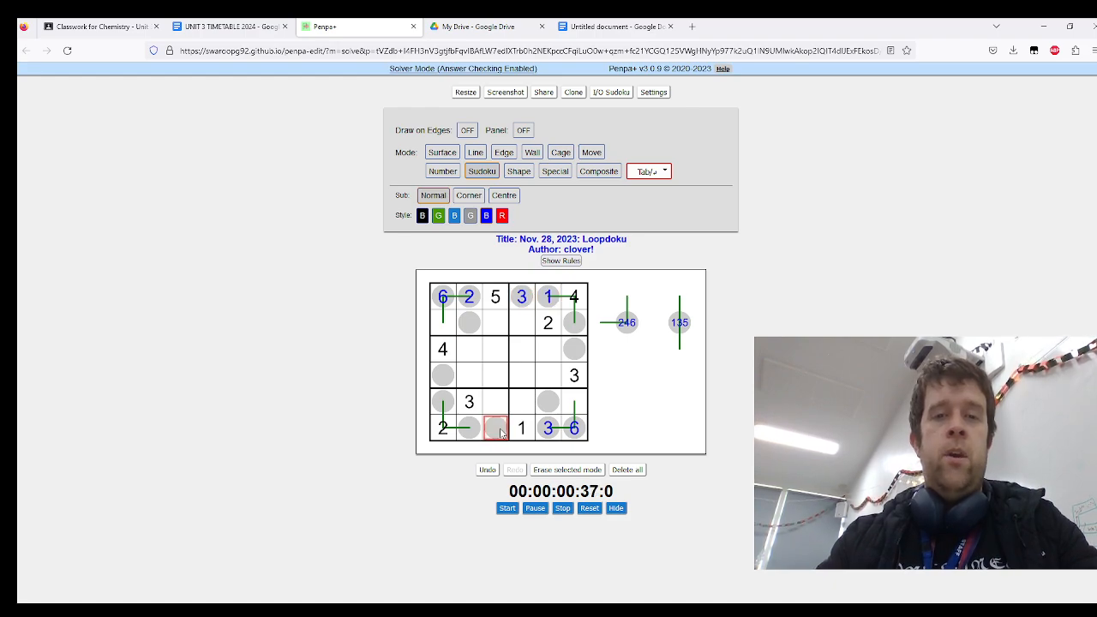
pyautogui.write('5')
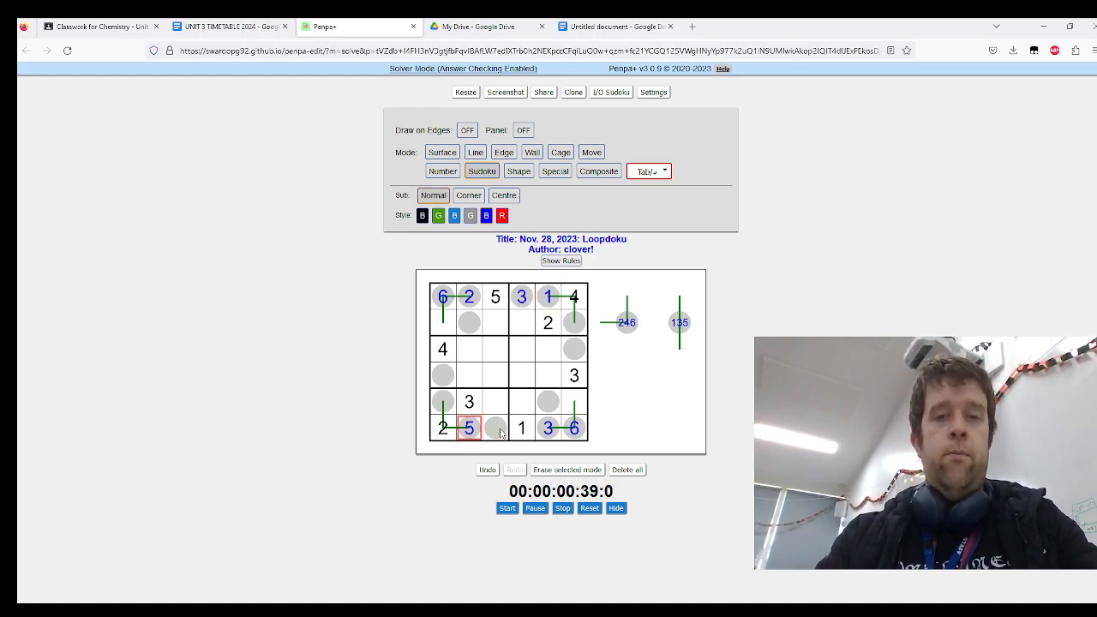
pyautogui.write('4')
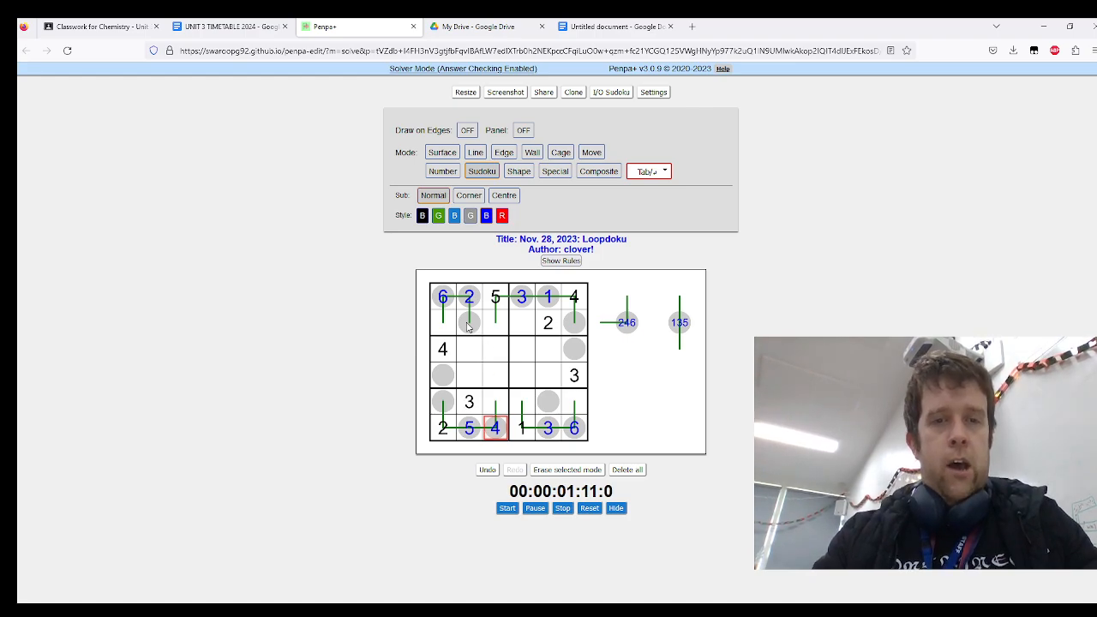
# Enter 4 in row two and 2 at the end of row five, then select the left cell of row four.
pyautogui.click(470, 322)
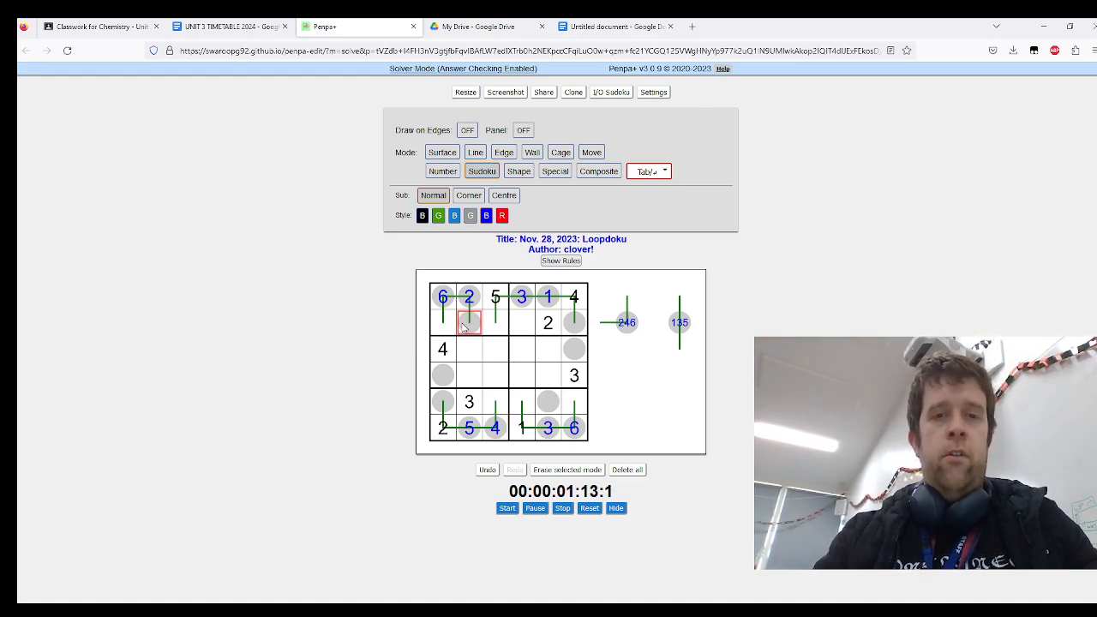
pyautogui.write('4')
pyautogui.click(442, 322)
pyautogui.write('13')
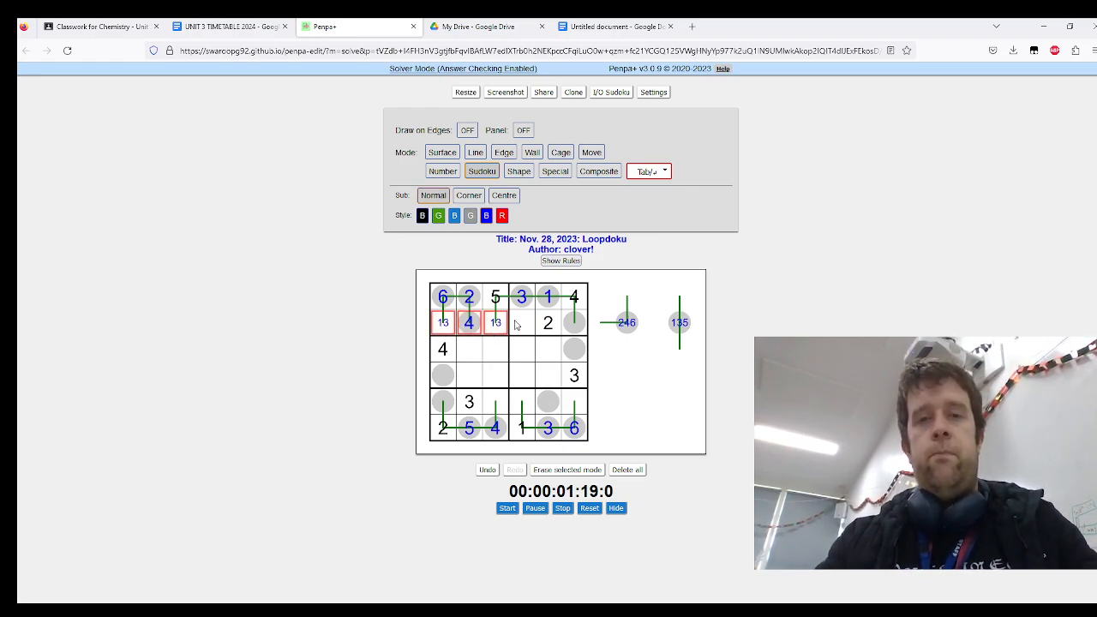
pyautogui.click(521, 322)
pyautogui.write('6')
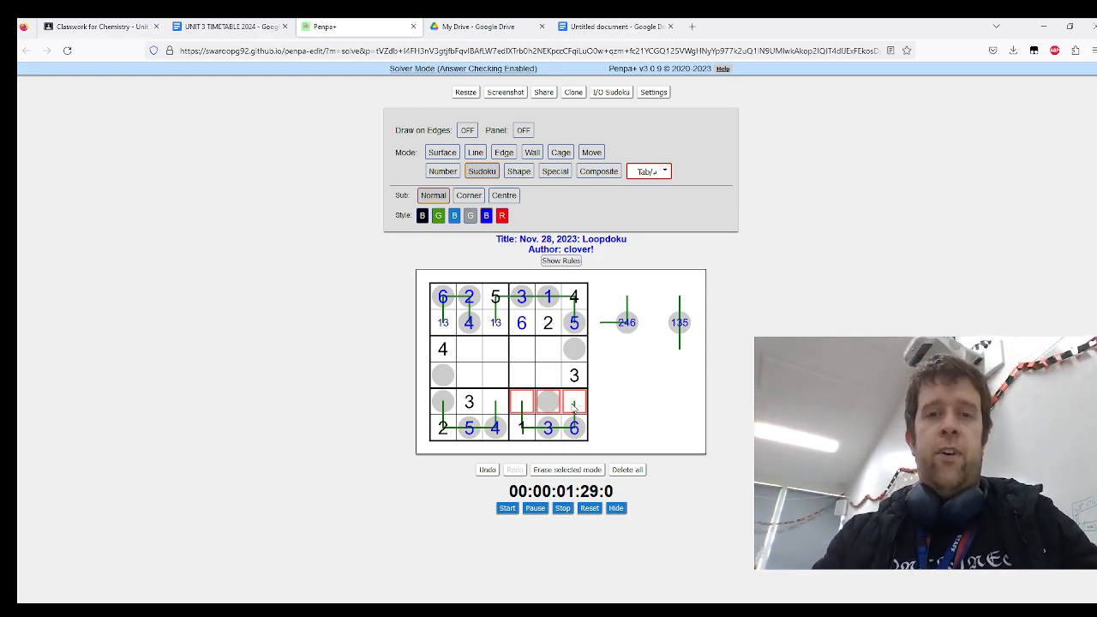
pyautogui.write('2')
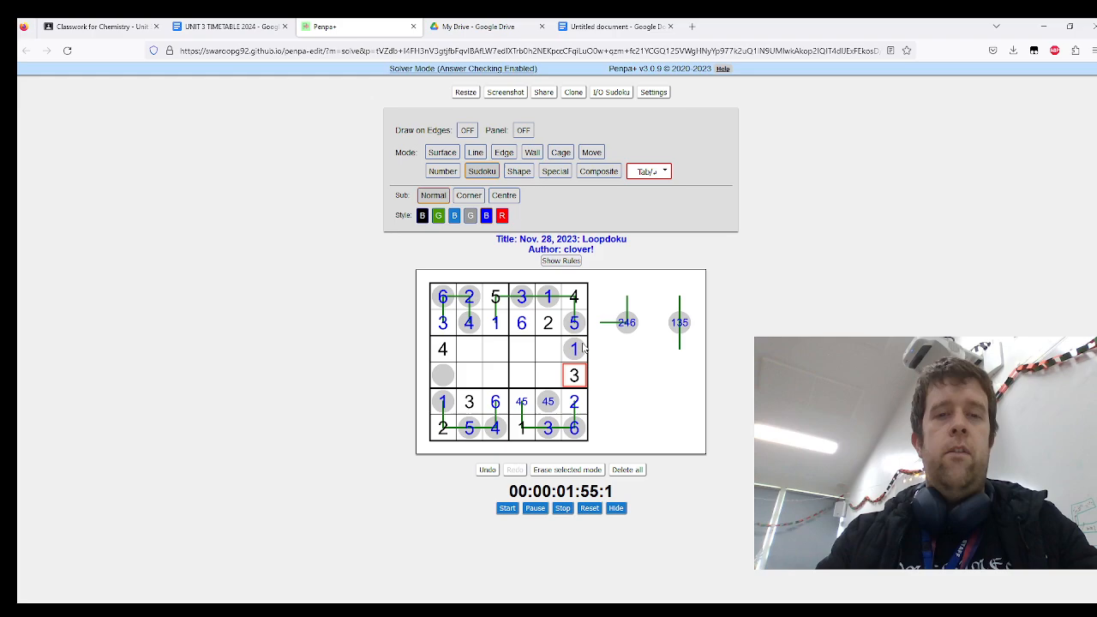
pyautogui.click(442, 376)
pyautogui.write('5')
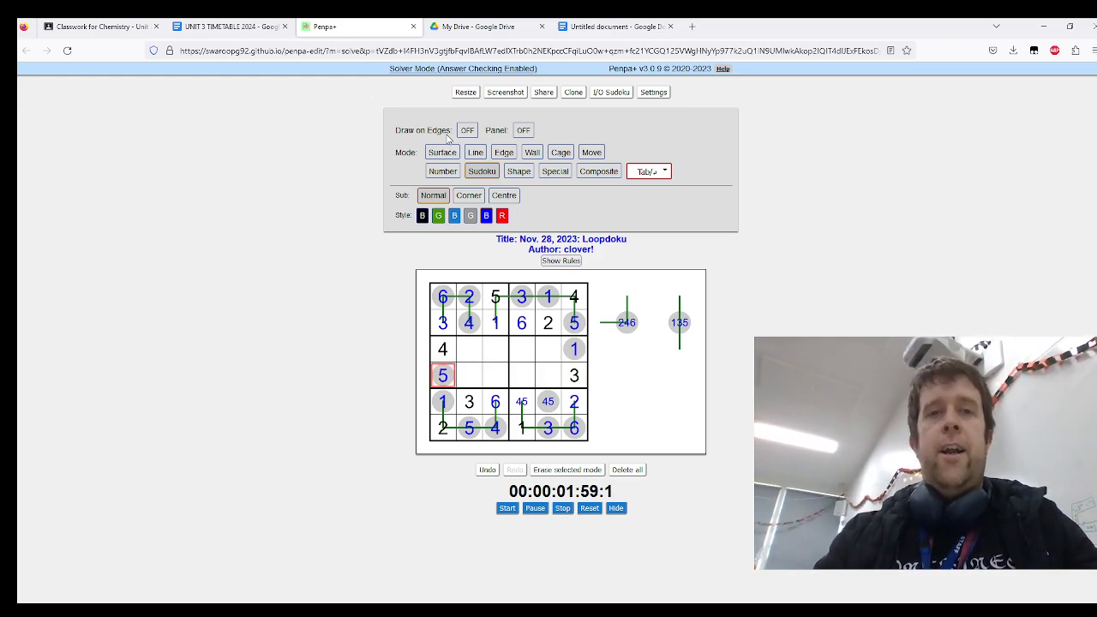
pyautogui.click(475, 151)
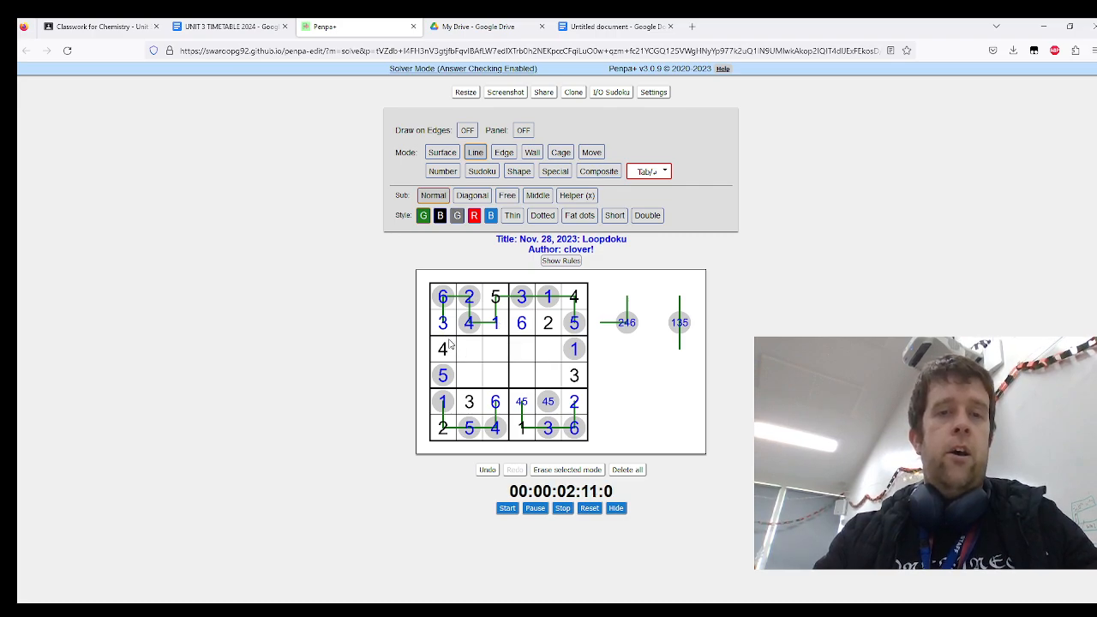
pyautogui.moveTo(528, 353)
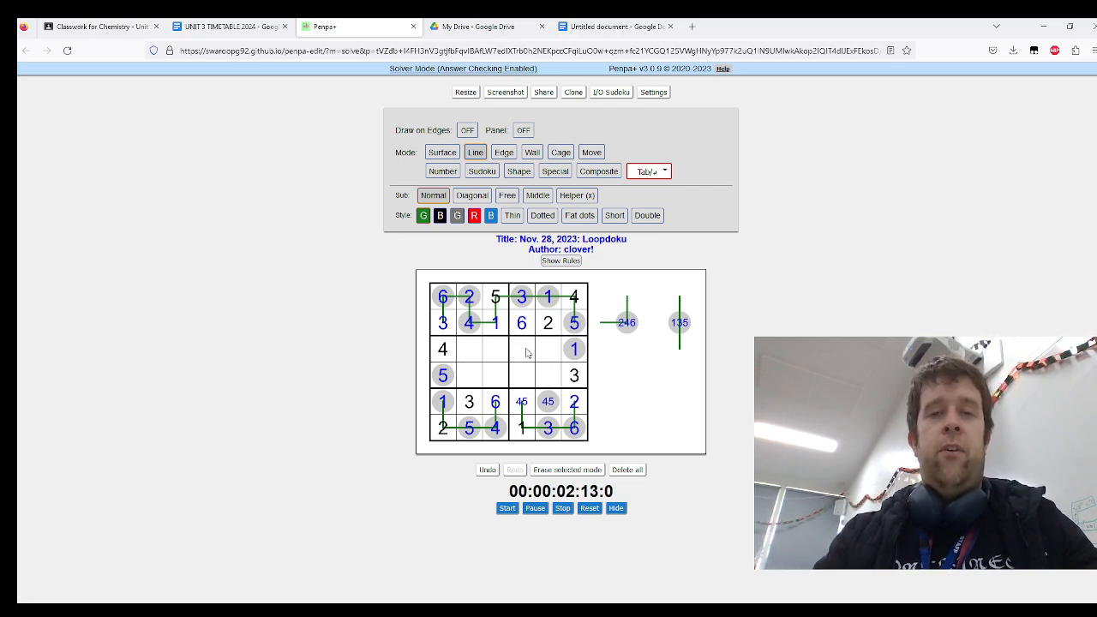
# Extend the green loop through the second row and left column, then return to number entry.
pyautogui.click(521, 343)
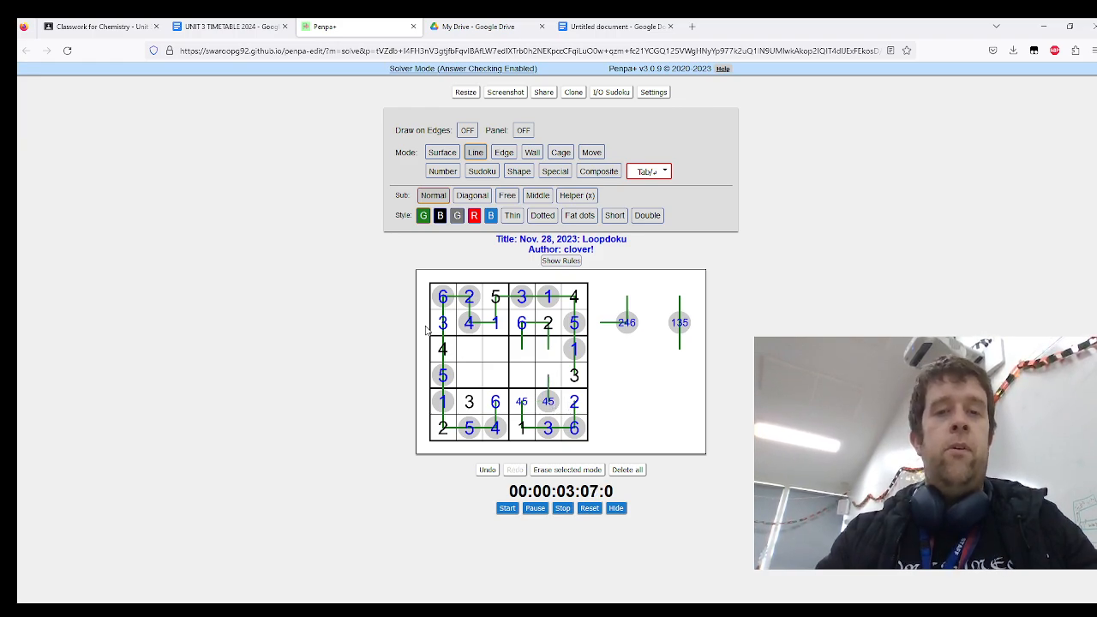
pyautogui.click(442, 171)
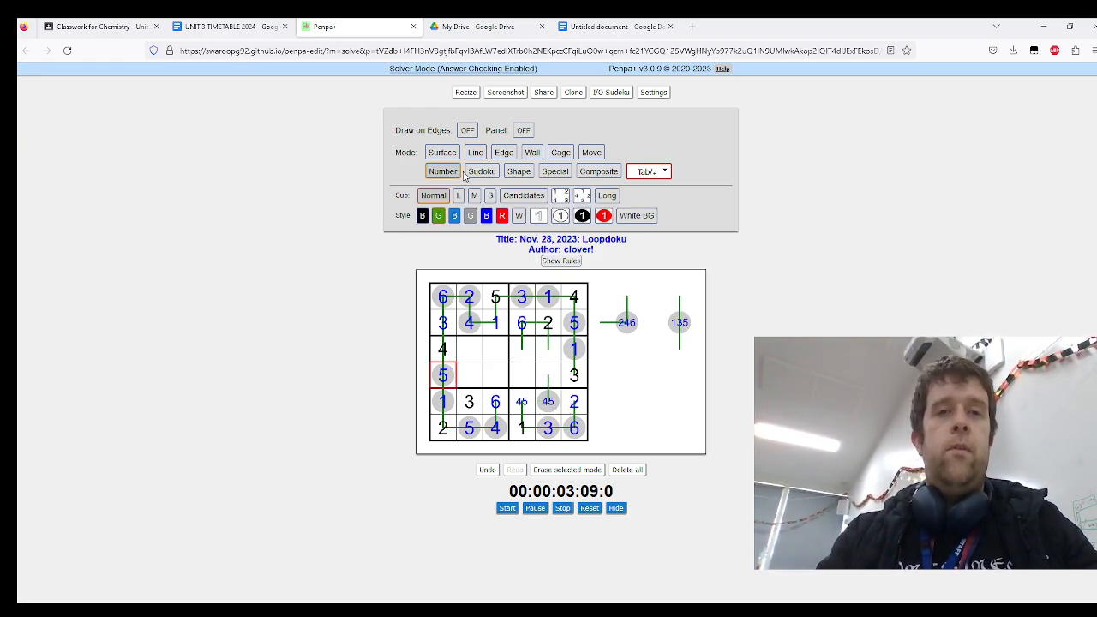
# Enter 5 in row five, completing it as 1 3 6 5 4 2, and switch to Line mode.
pyautogui.click(482, 171)
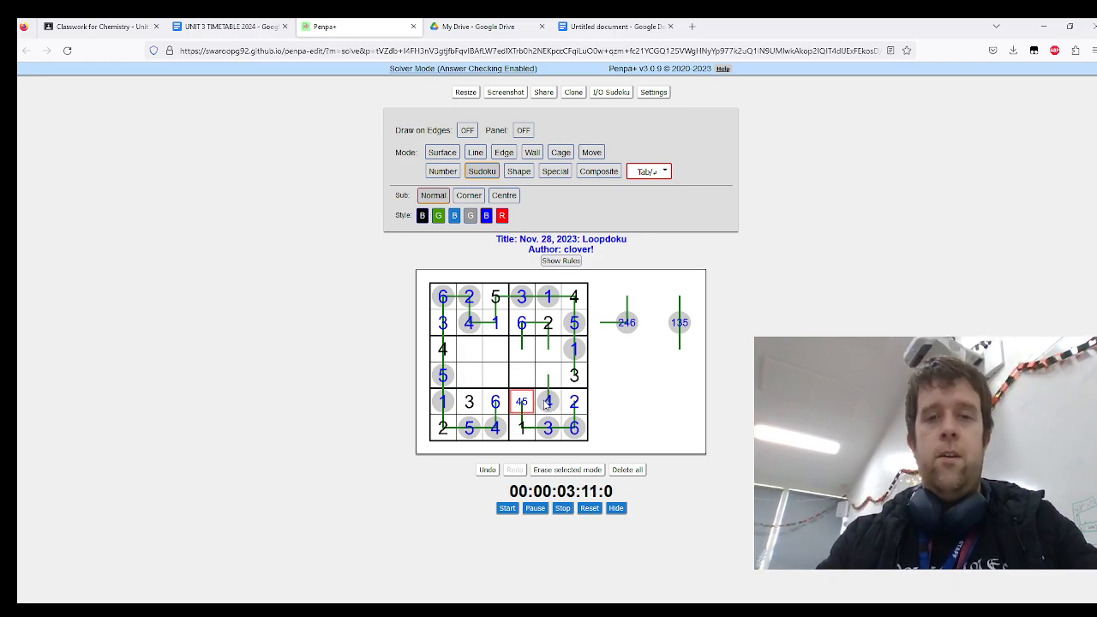
pyautogui.write('5')
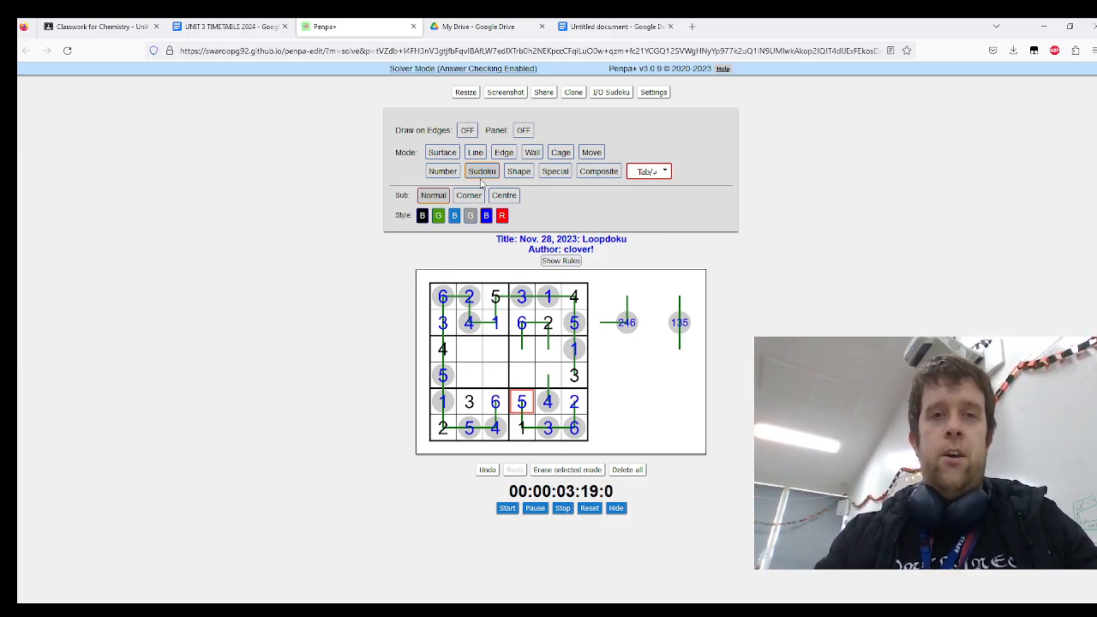
pyautogui.click(475, 151)
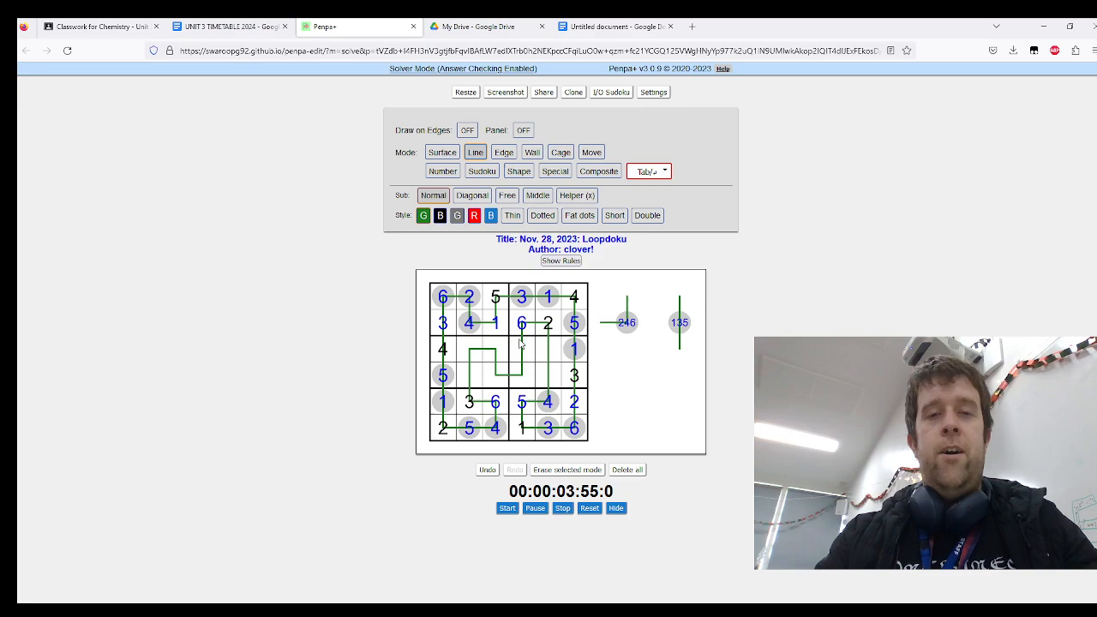
# Enter 3 in the second cell of row three, completing the grid and solving the Loopdoku.
pyautogui.click(482, 171)
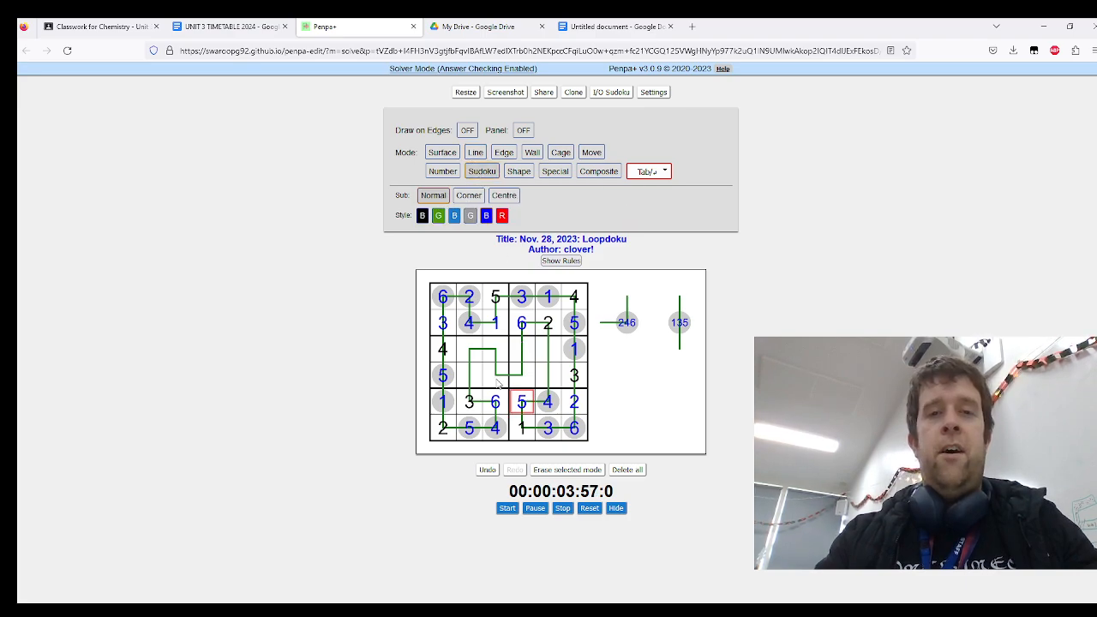
pyautogui.click(470, 350)
pyautogui.write('6')
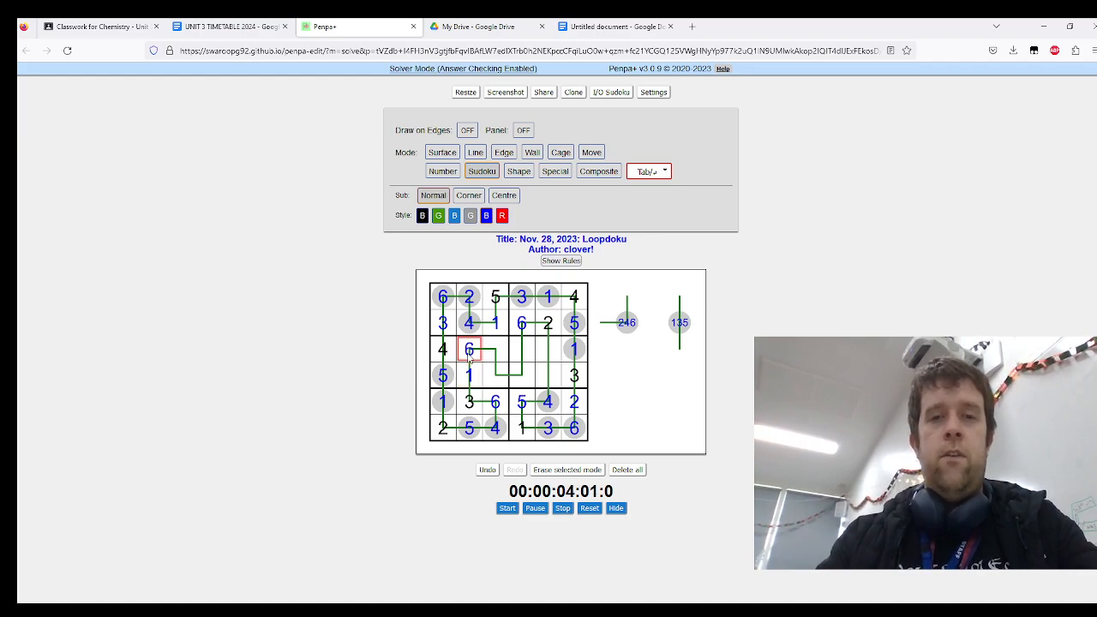
pyautogui.write('3')
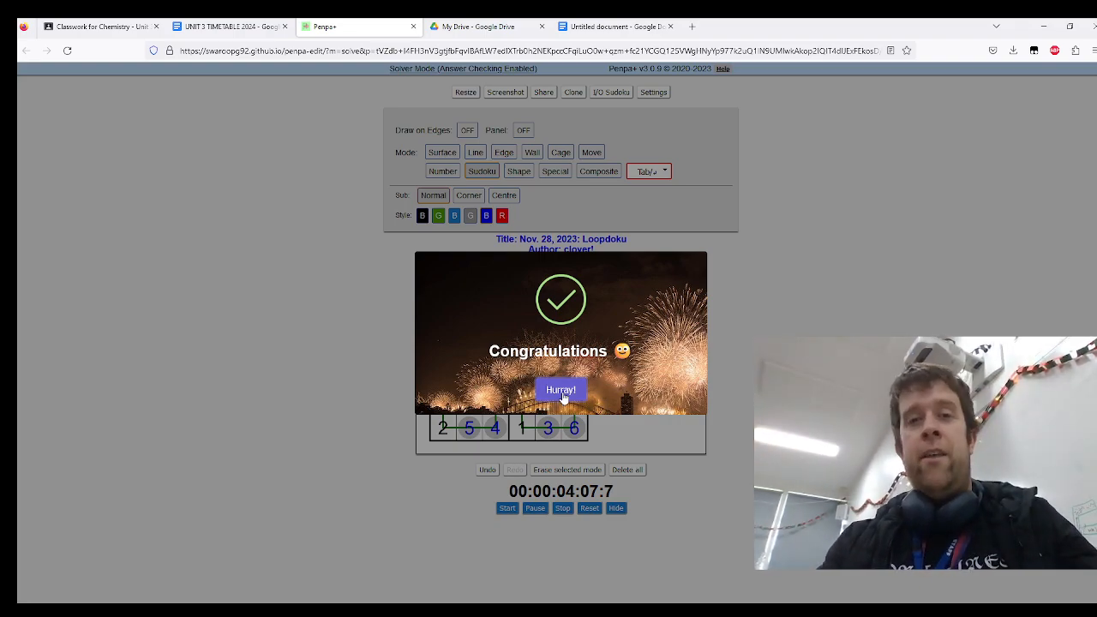
# Dismiss the Congratulations popup with Hurray!, revealing the solved grid.
pyautogui.click(561, 391)
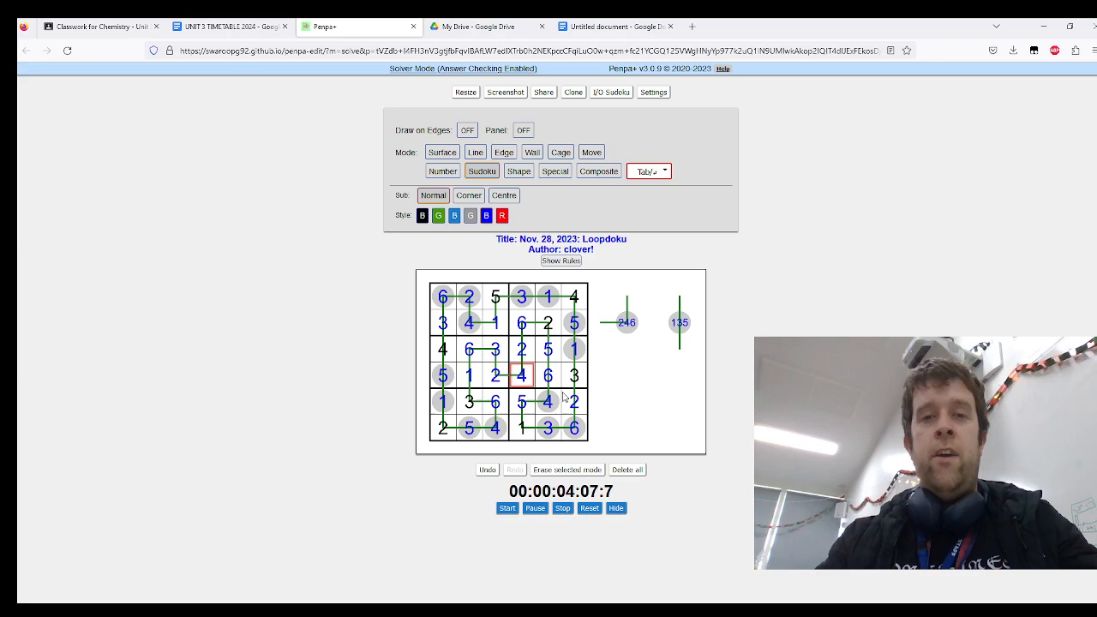